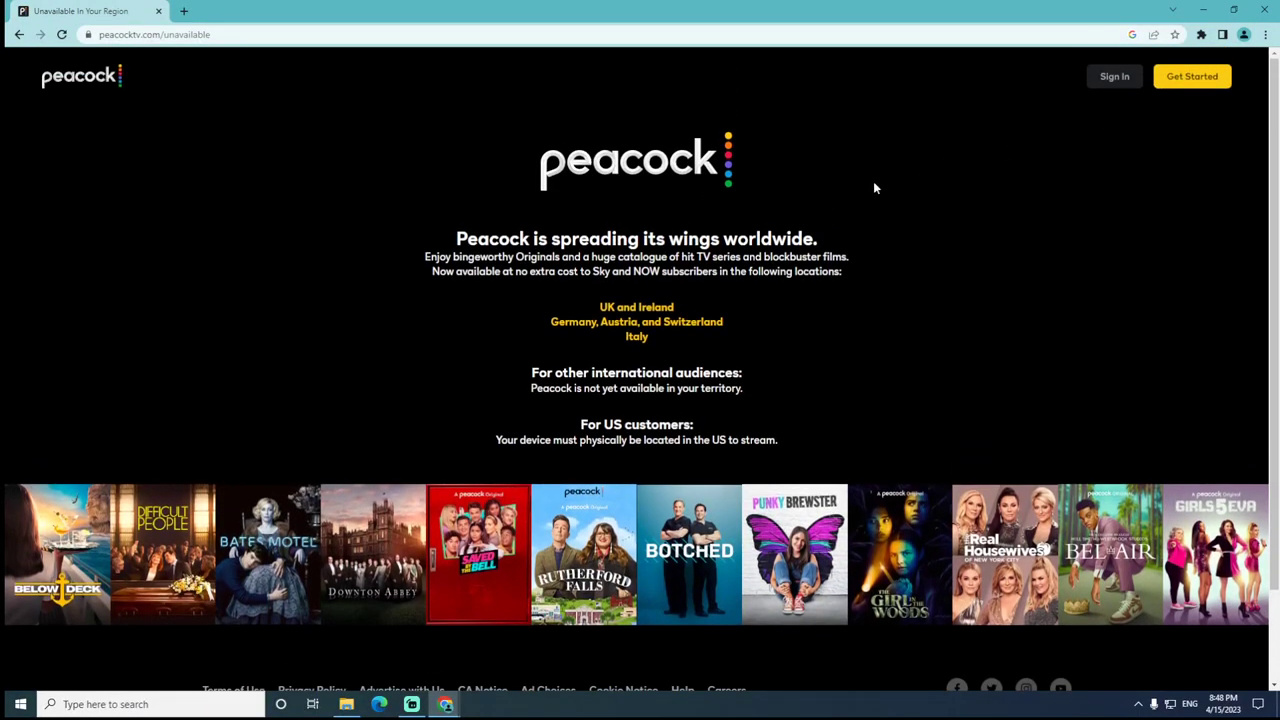
# Highlight the US-customers-only sentence and start Get Started in a new tab.
pyautogui.scroll(-3)
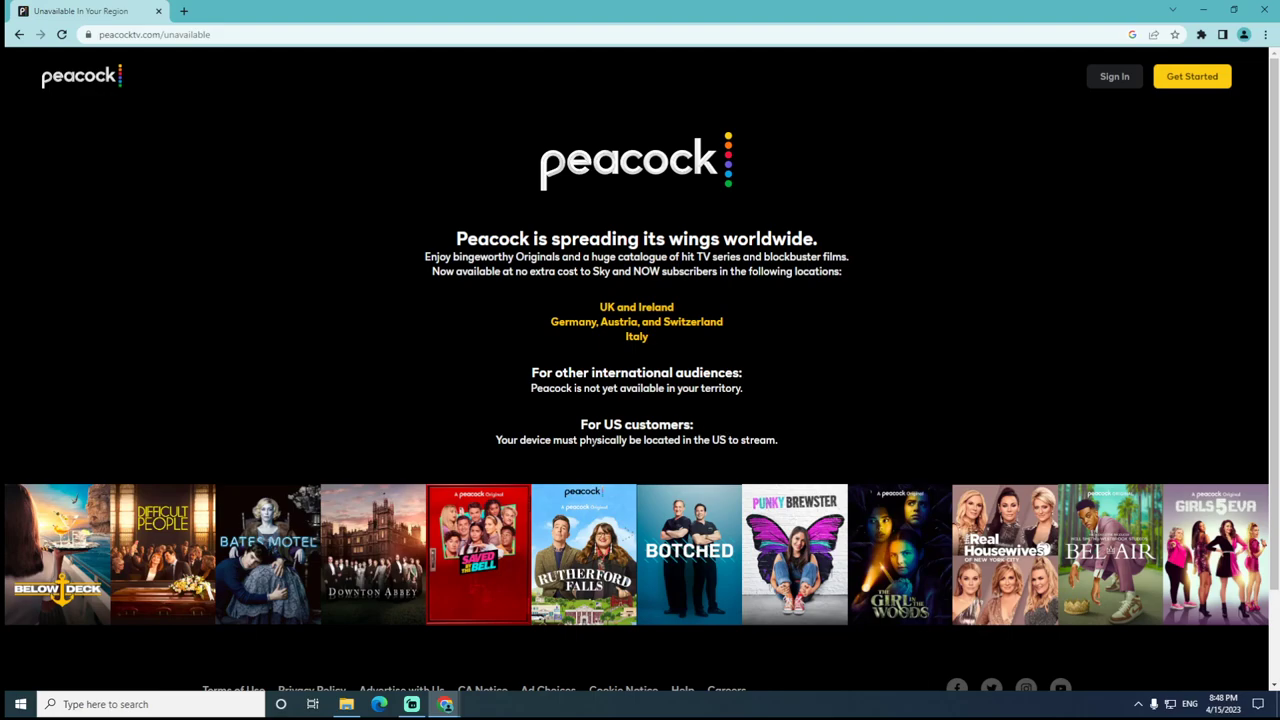
pyautogui.moveTo(522, 440); pyautogui.dragTo(710, 440)
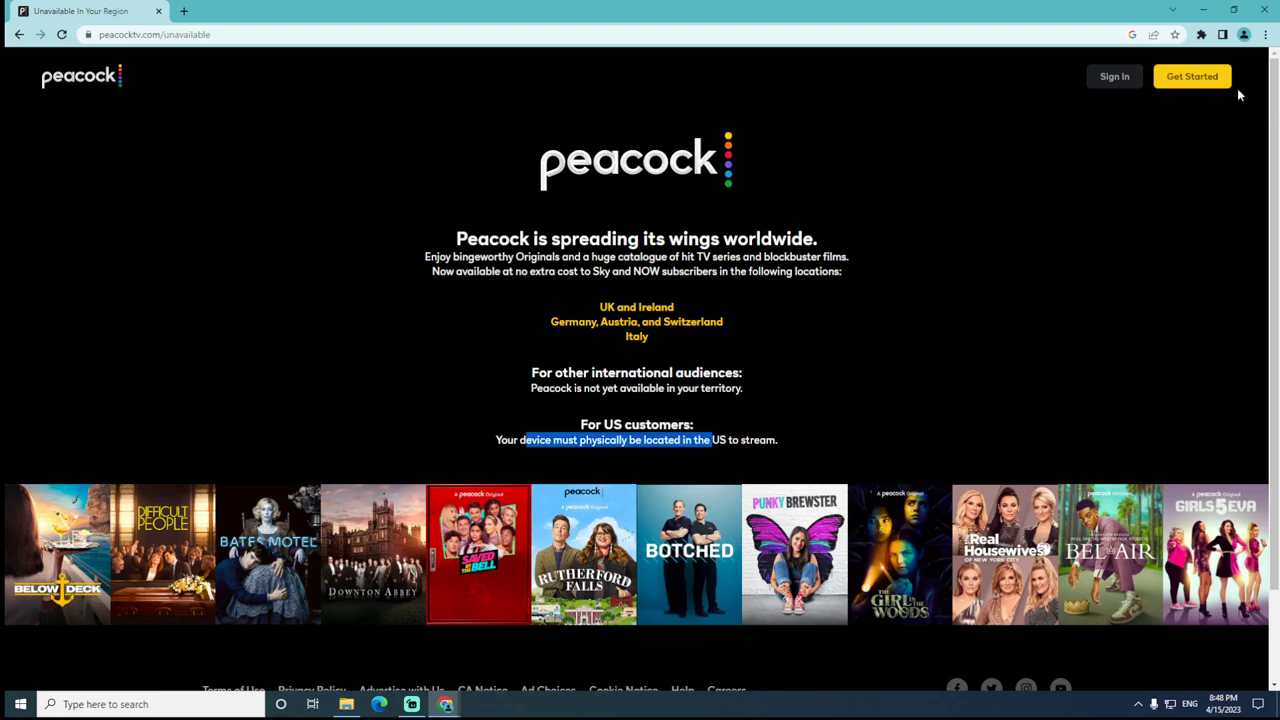
pyautogui.click(183, 11)
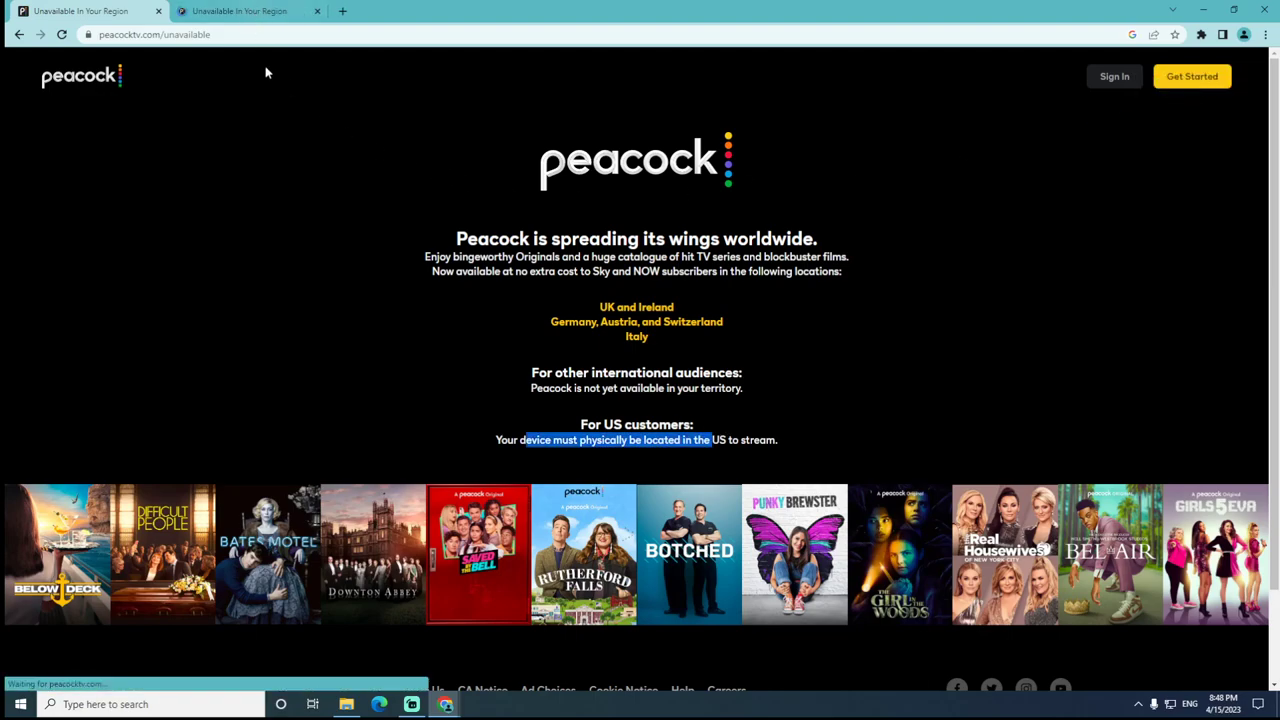
# Scroll past the show posters to the footer links and close the duplicate tab.
pyautogui.scroll(-3)
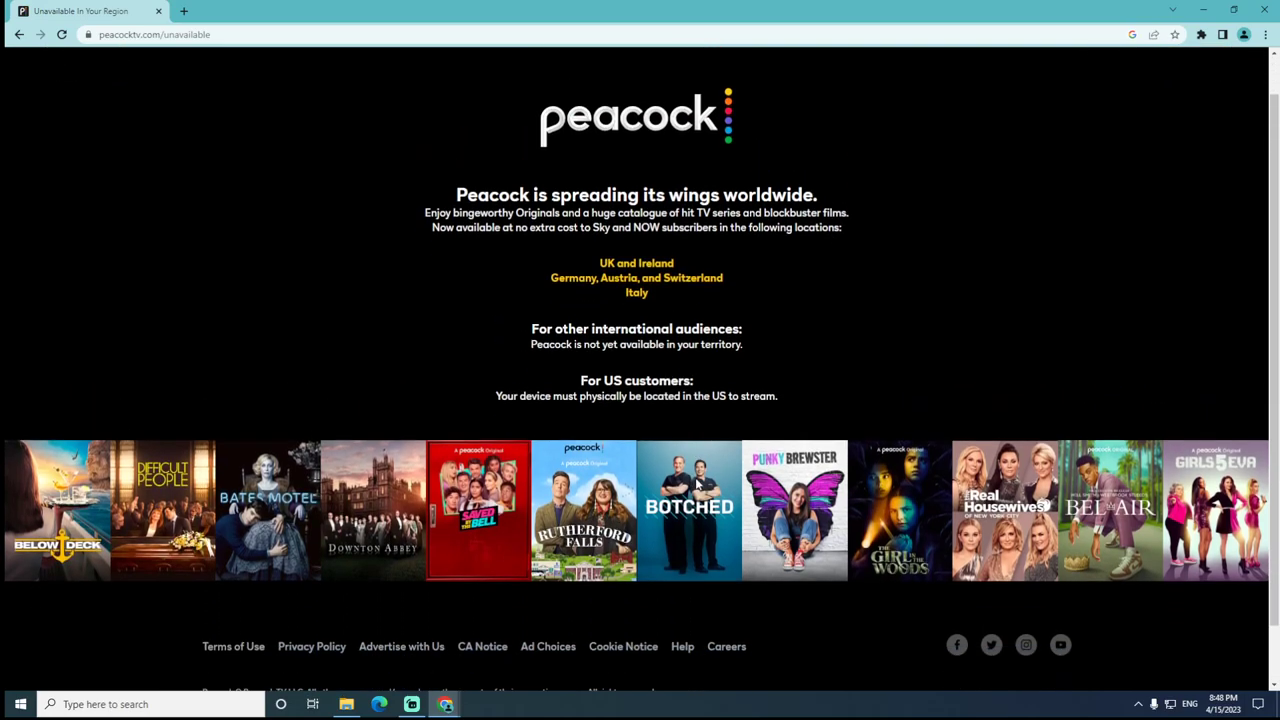
pyautogui.scroll(-3)
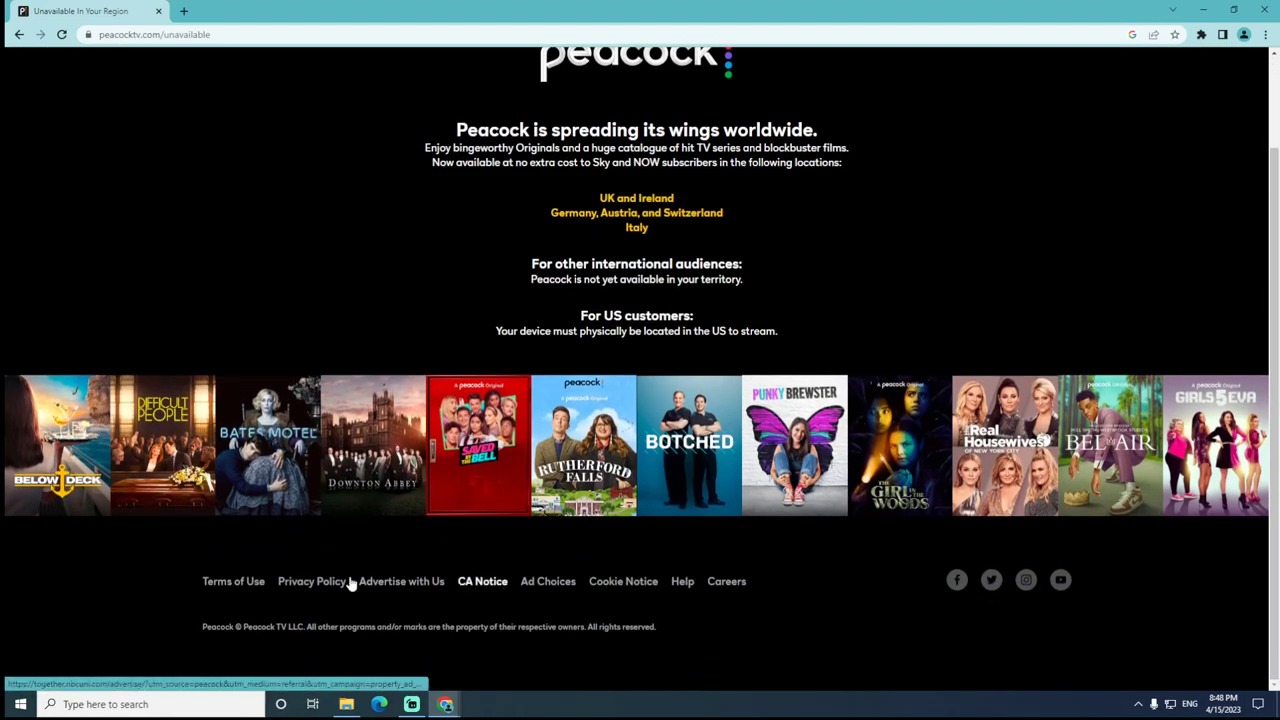
pyautogui.click(233, 581)
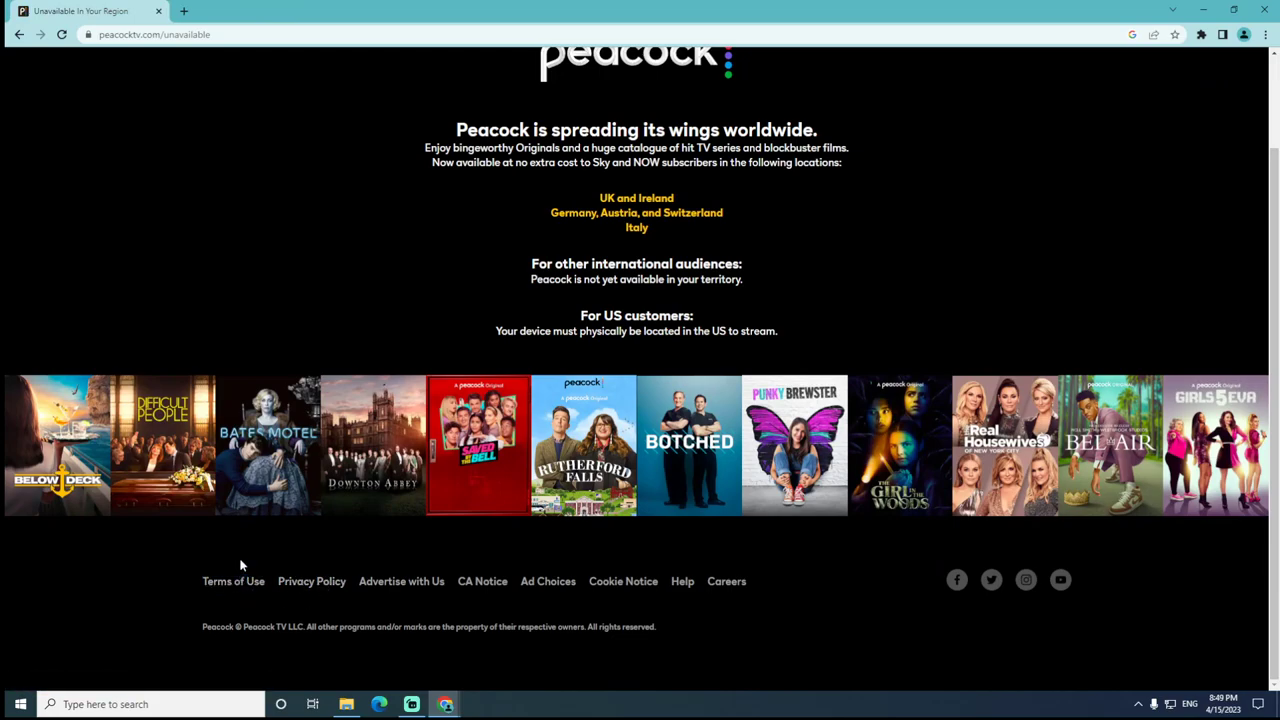
pyautogui.moveTo(253, 535)
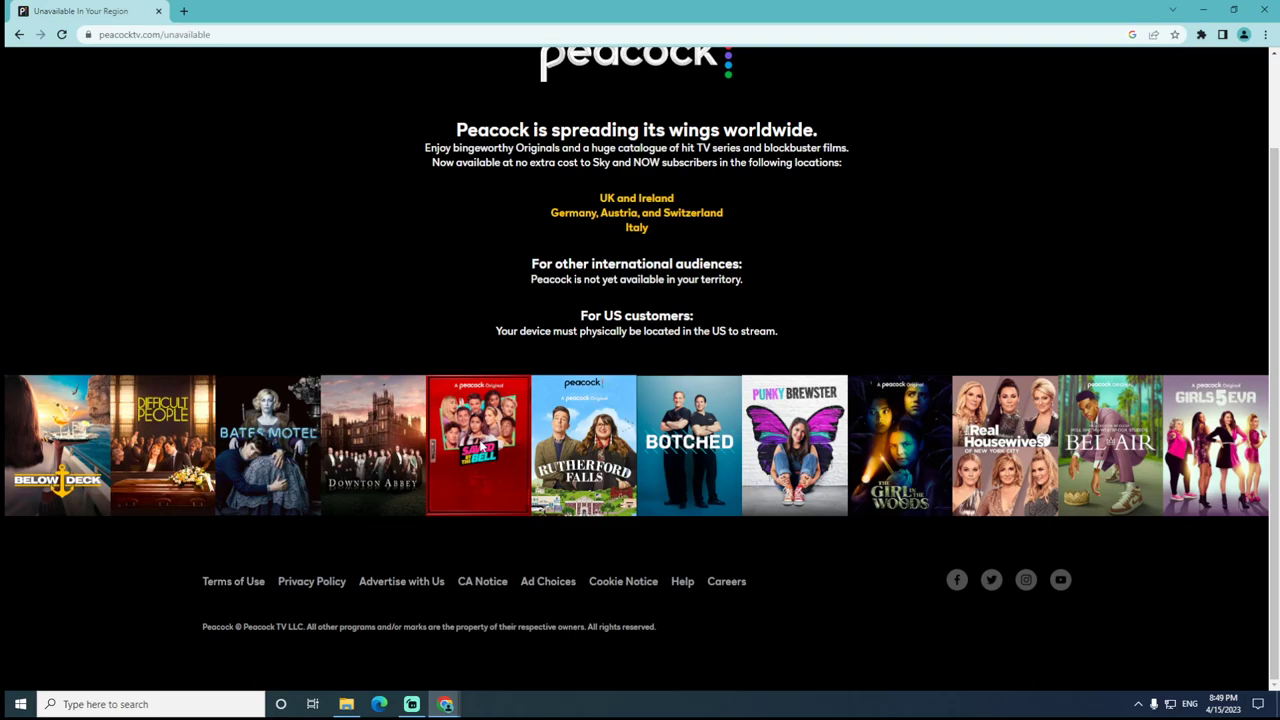
pyautogui.moveTo(483, 448)
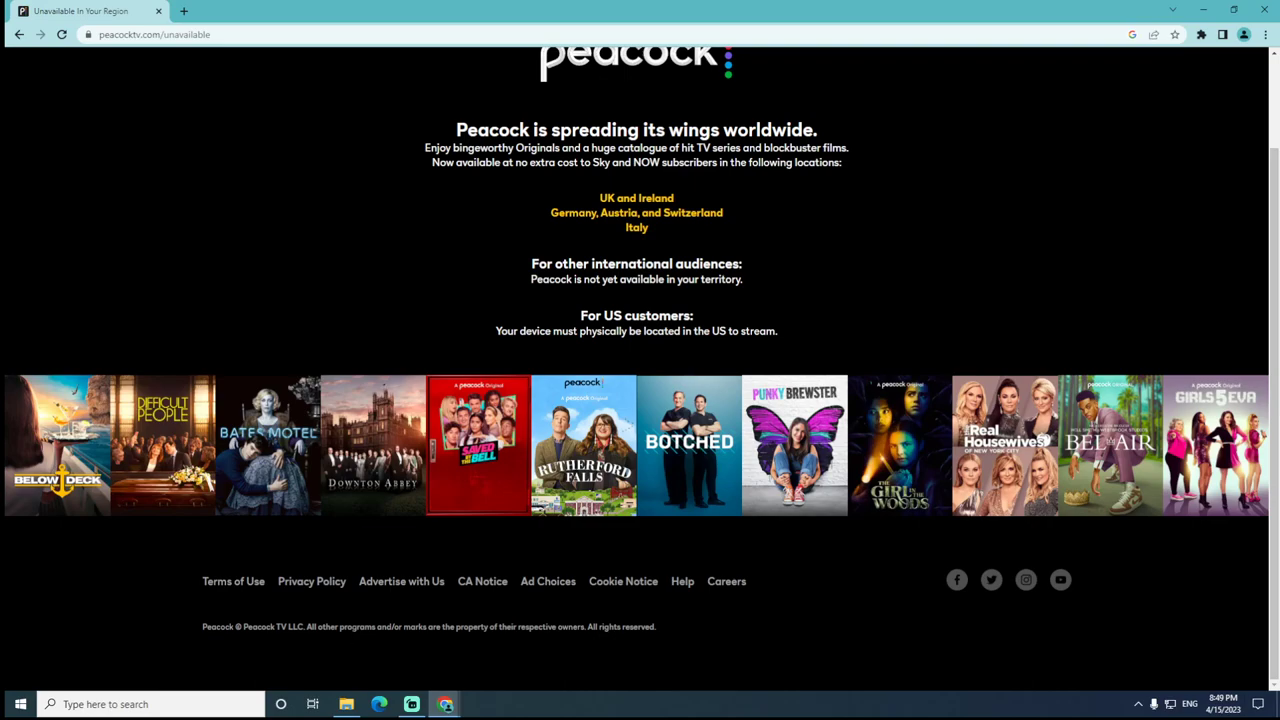
# Scroll up and down between the footer links and the Peacock logo notice.
pyautogui.scroll(3)
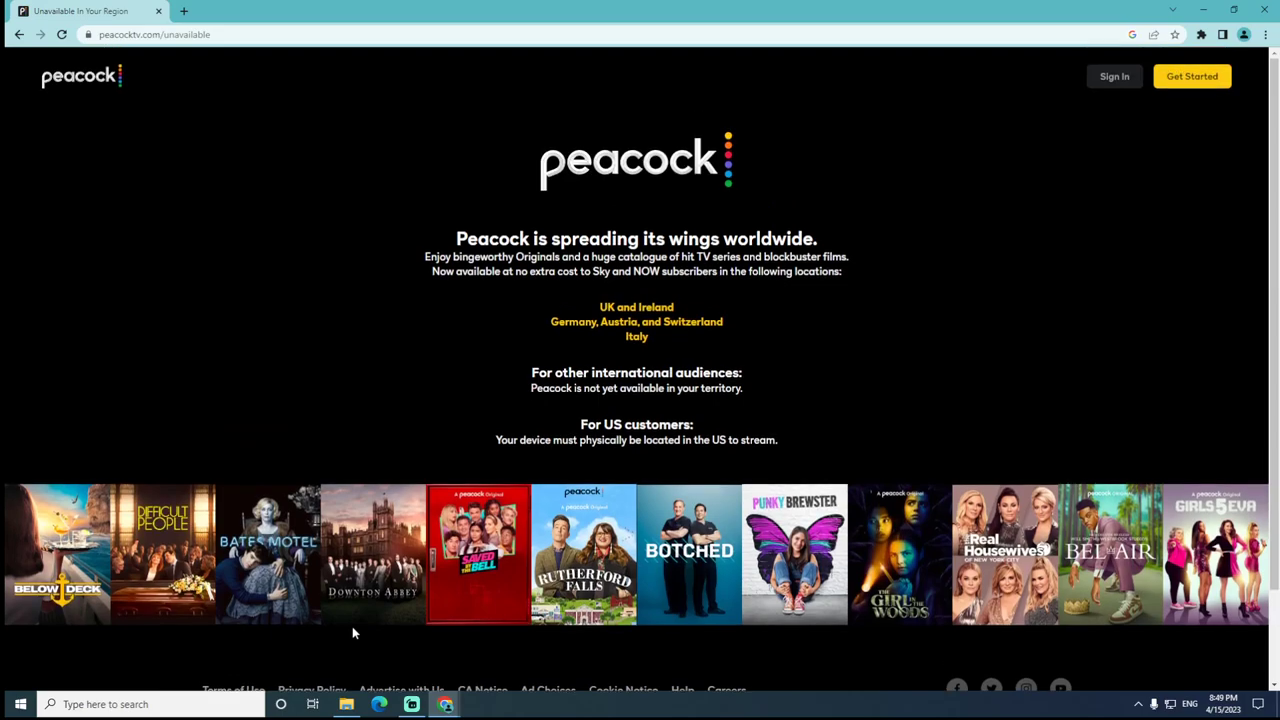
pyautogui.scroll(-3)
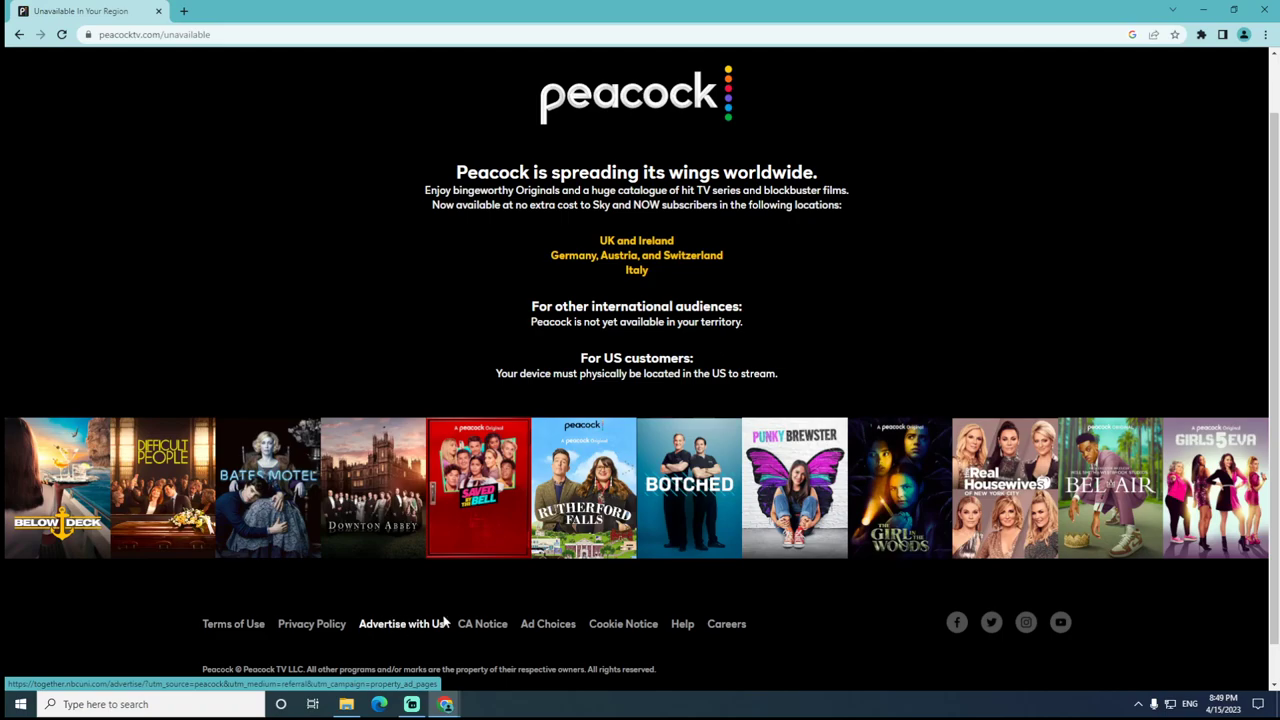
pyautogui.scroll(3)
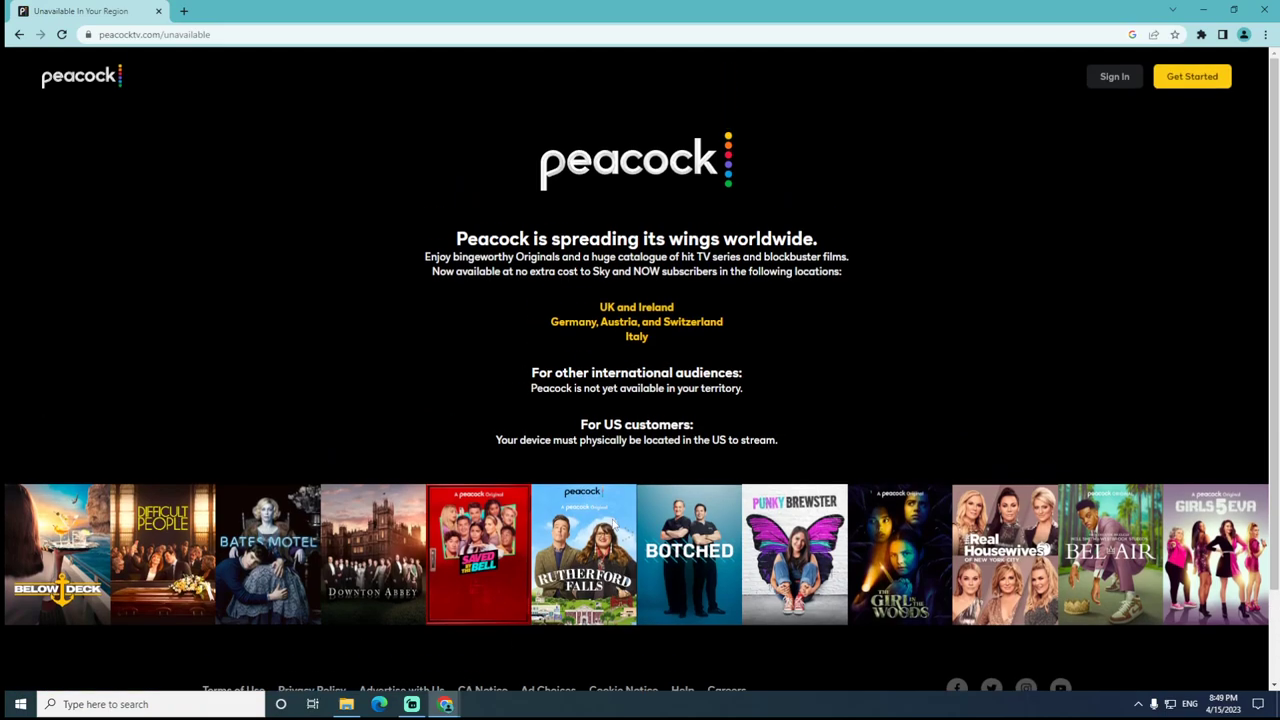
pyautogui.scroll(-3)
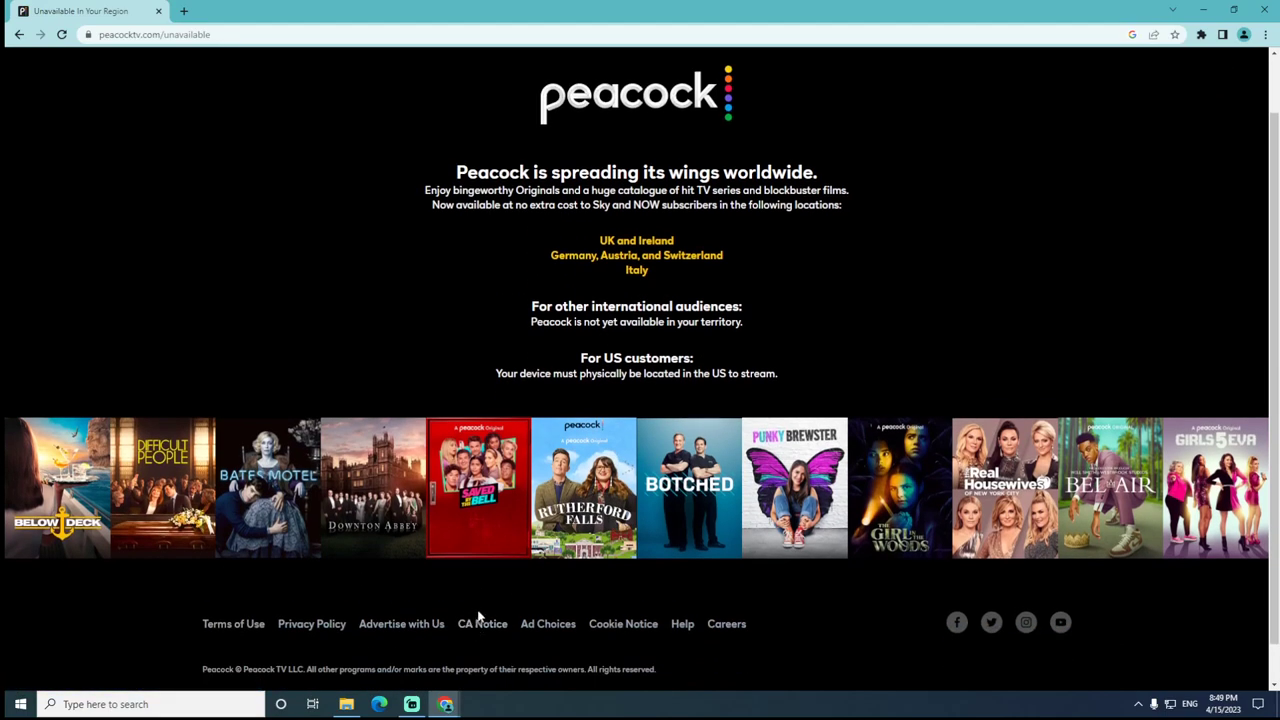
pyautogui.moveTo(497, 610)
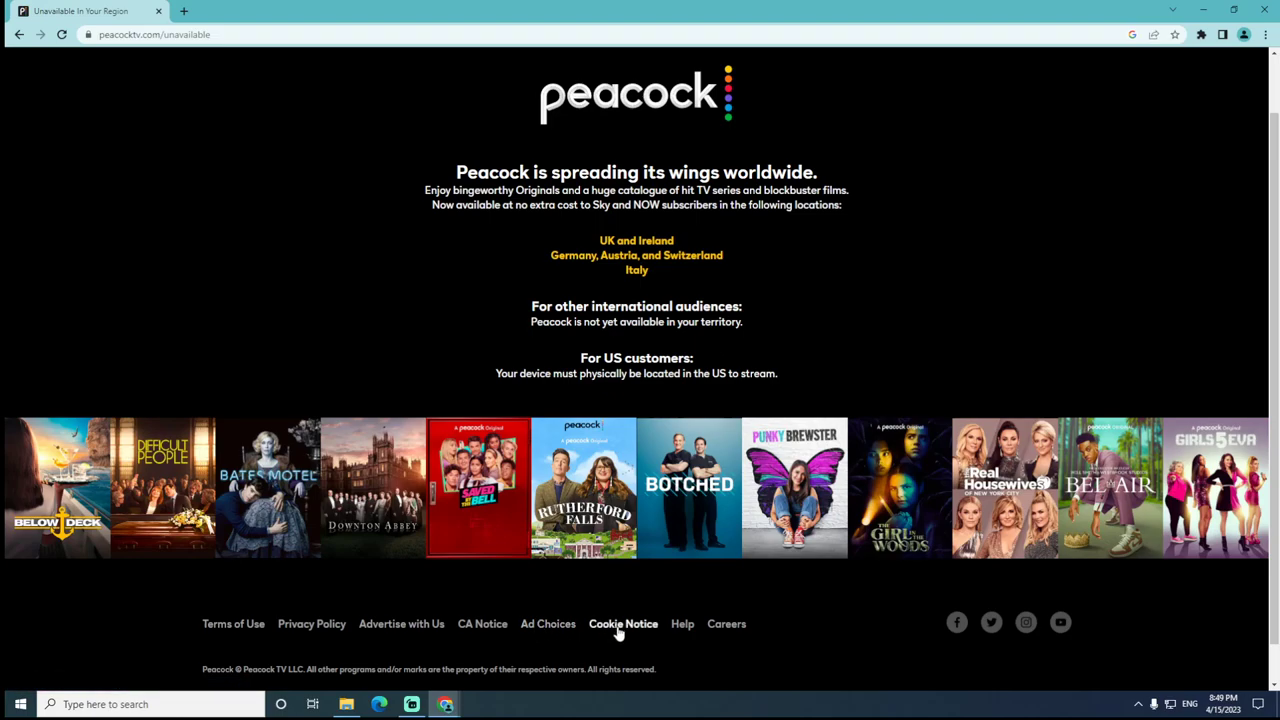
pyautogui.moveTo(726, 623)
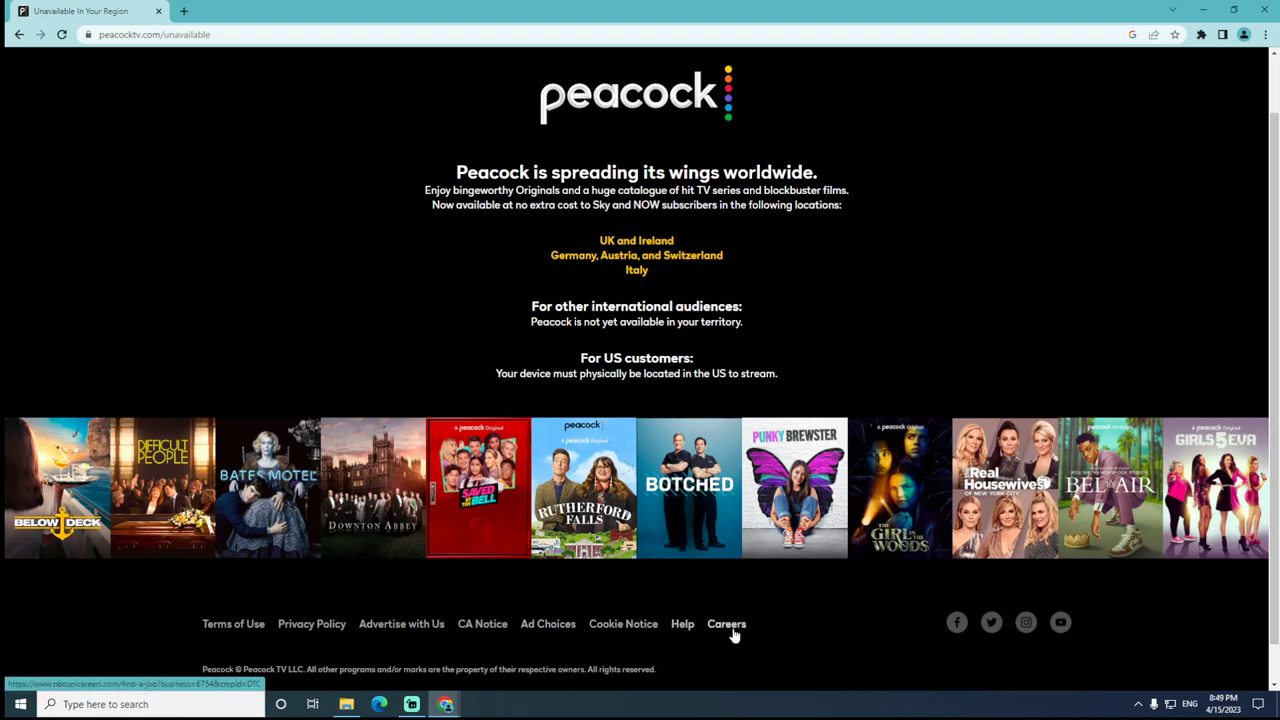
pyautogui.moveTo(937, 616)
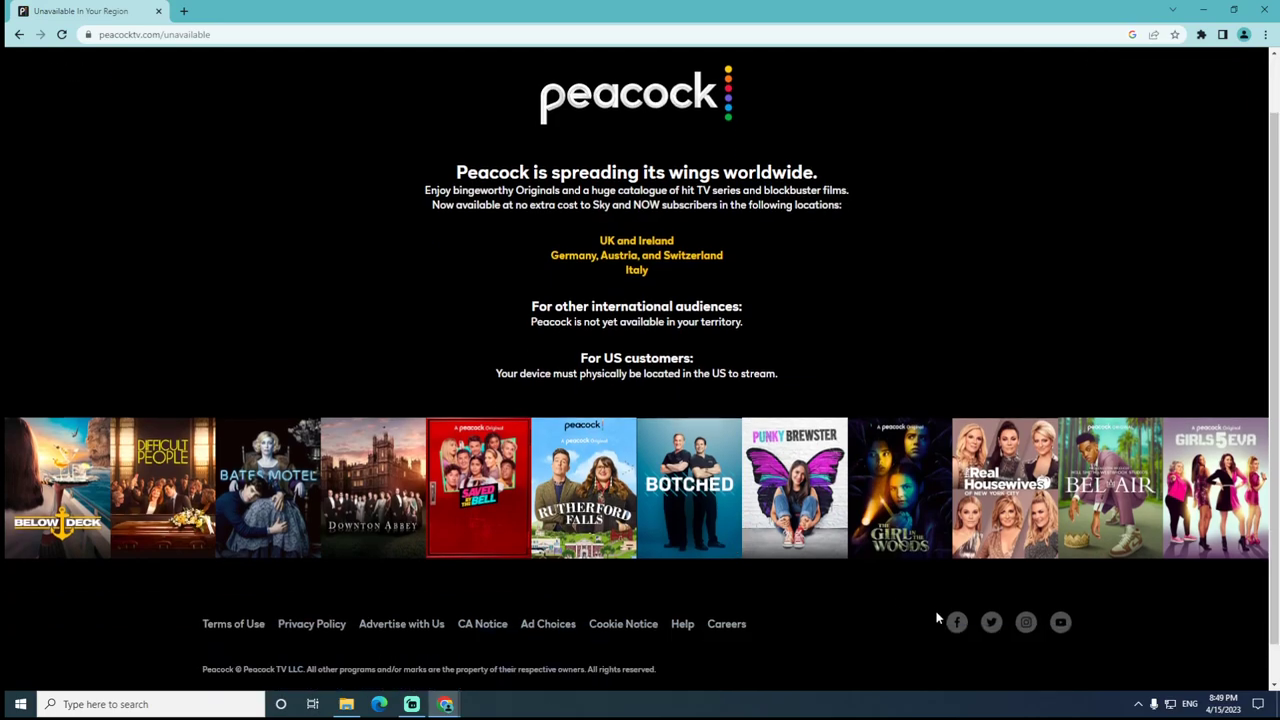
pyautogui.moveTo(990, 622)
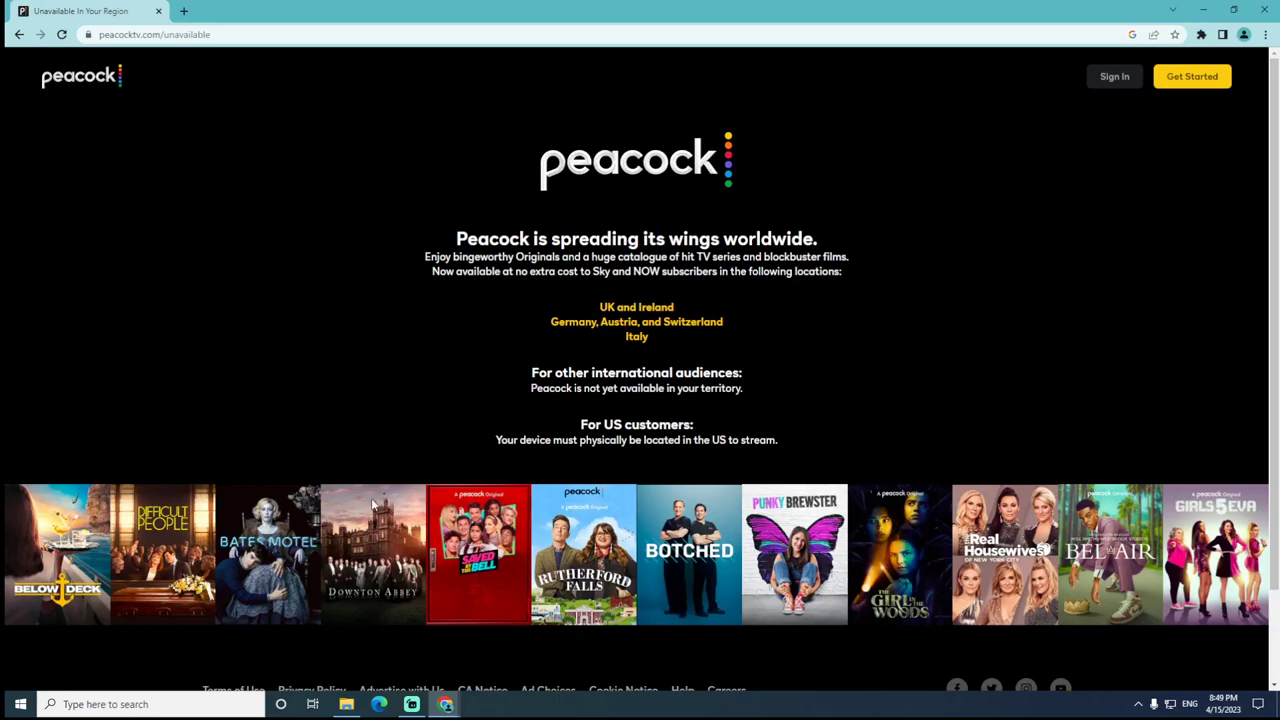
# Scroll down to reveal the footer links and social icons beneath the posters.
pyautogui.scroll(-3)
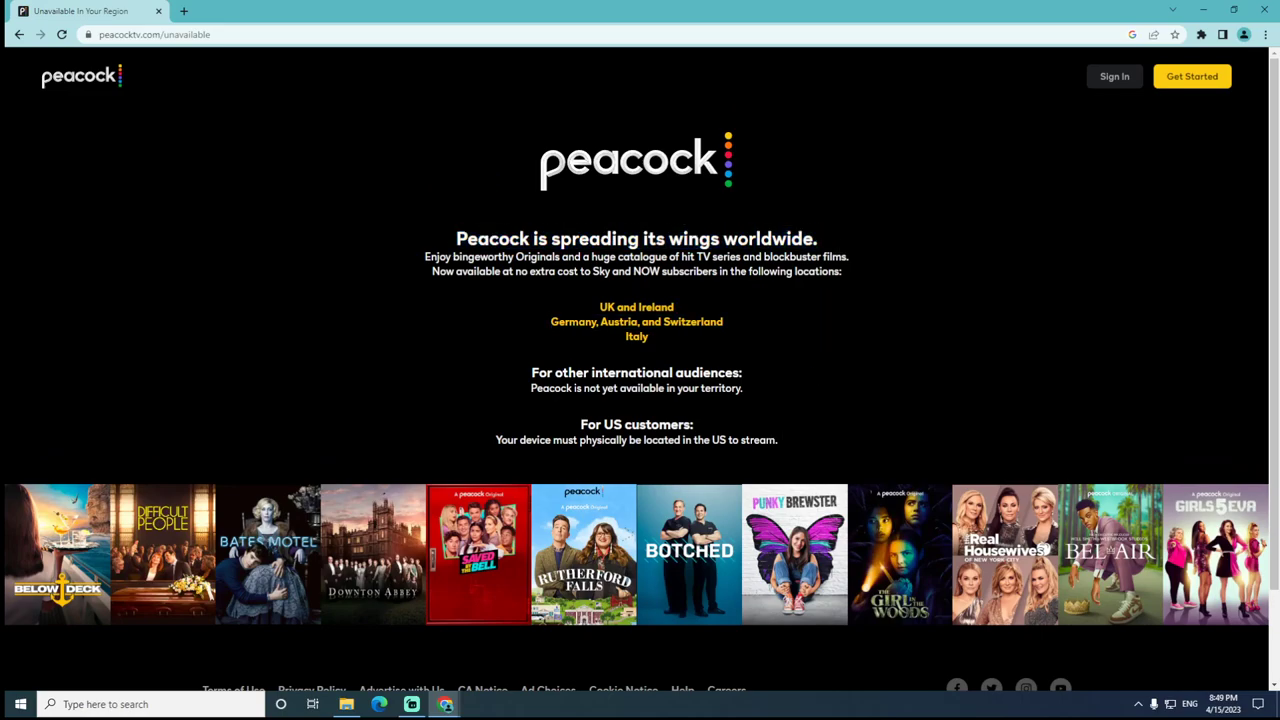
pyautogui.scroll(-3)
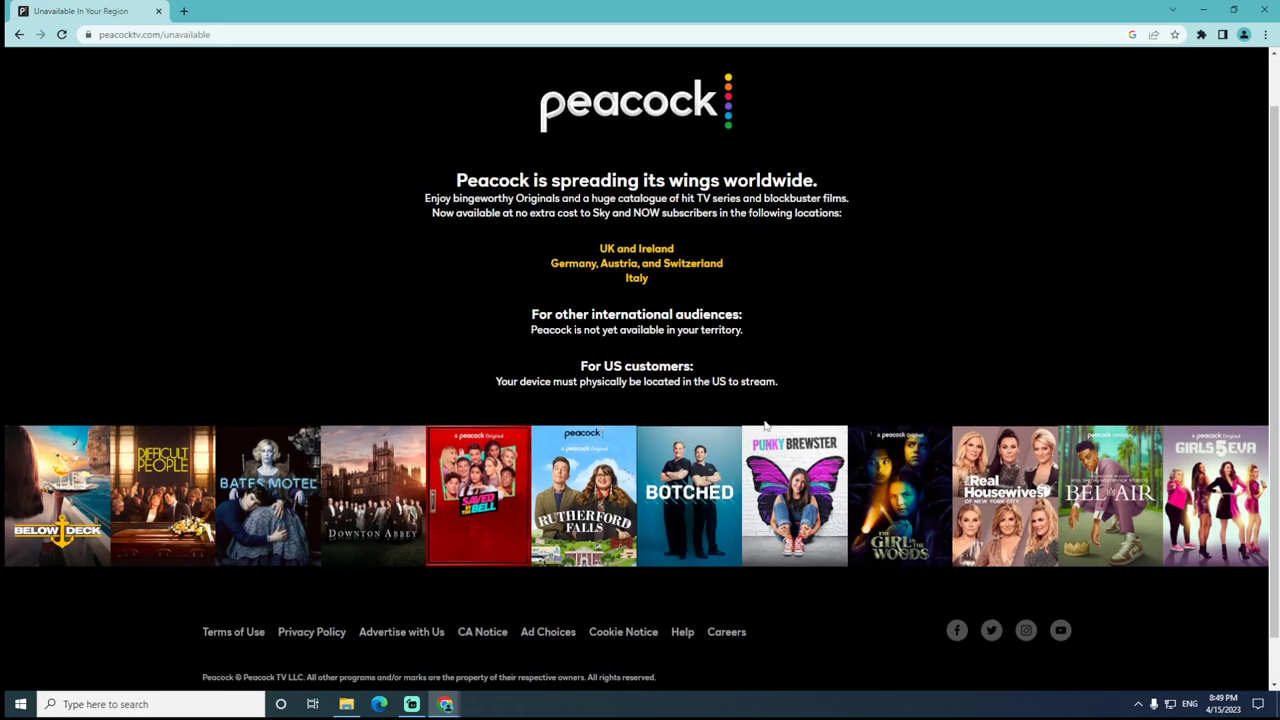